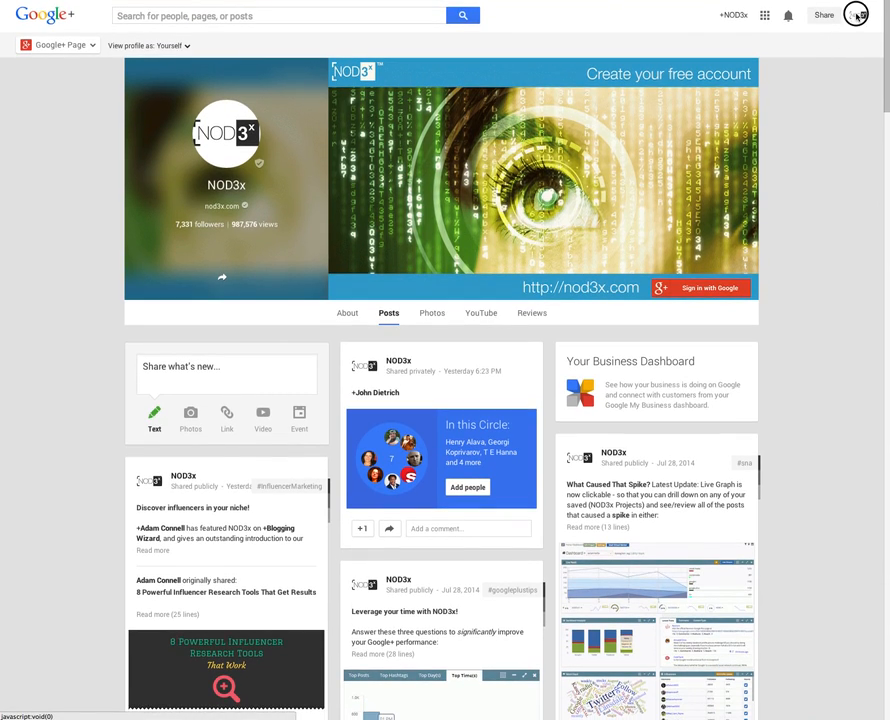
# Open the NOD3x page's Settings from the account avatar dropdown
pyautogui.click(855, 14)
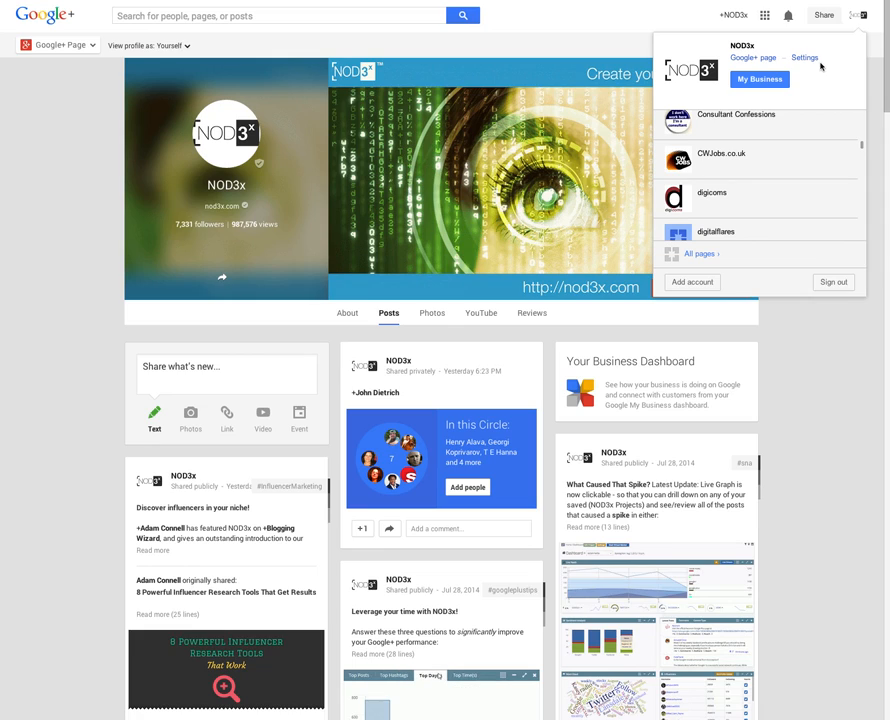
pyautogui.click(805, 57)
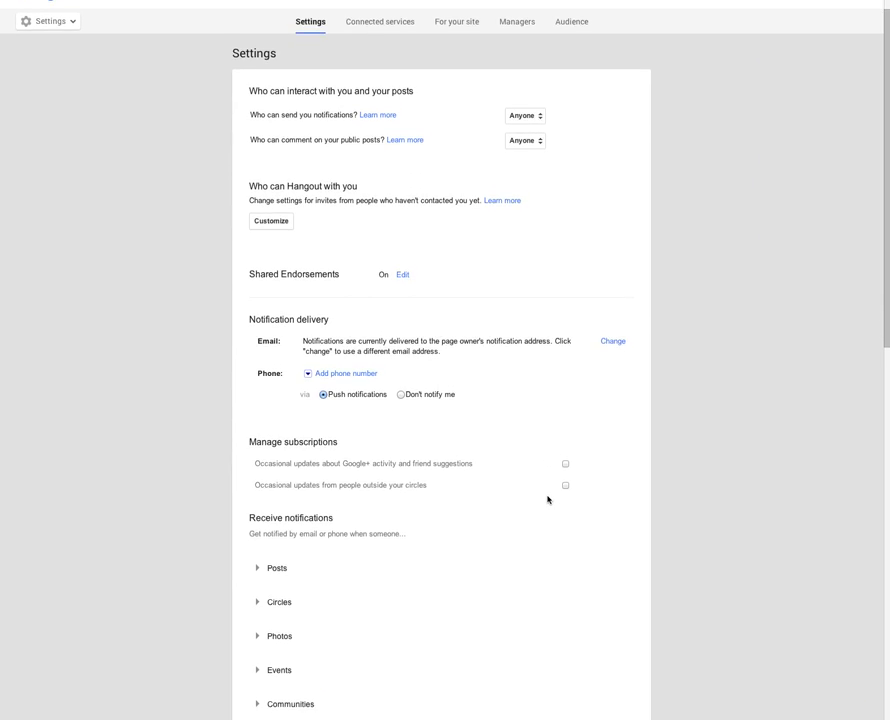
pyautogui.scroll(-3)
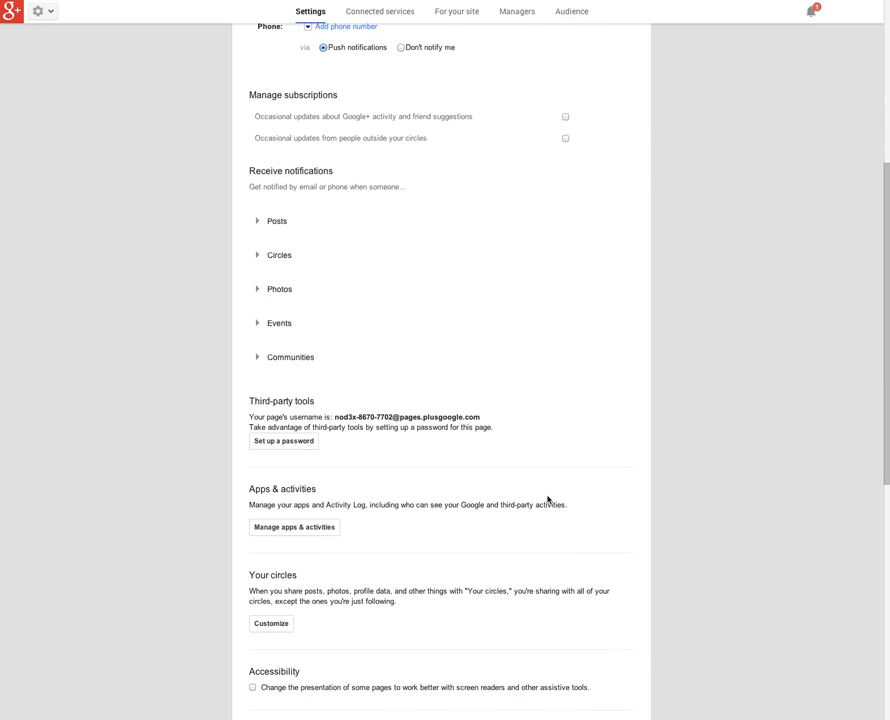
pyautogui.doubleClick(280, 401)
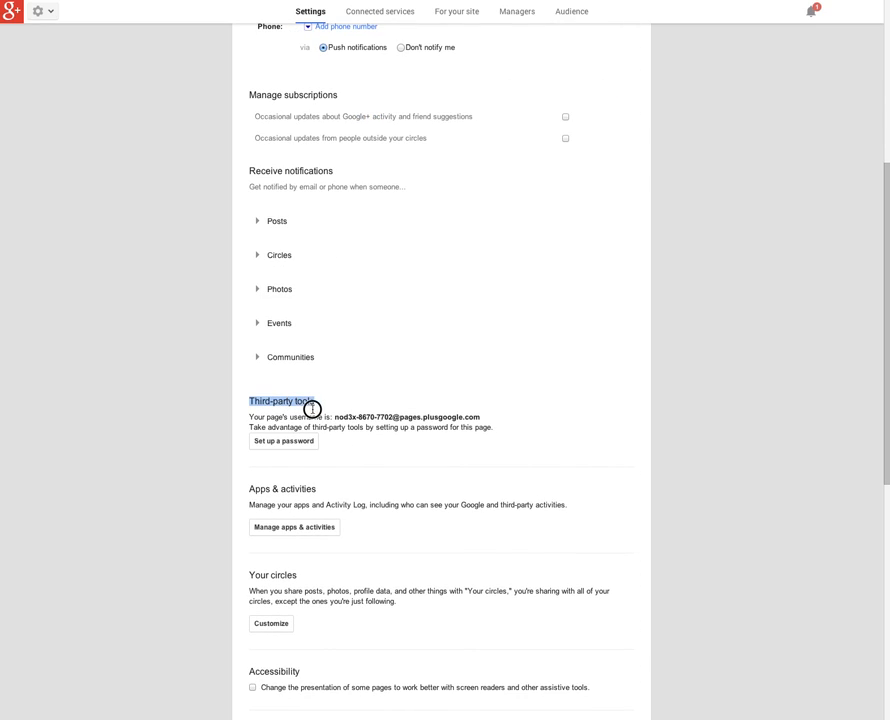
pyautogui.moveTo(310, 411)
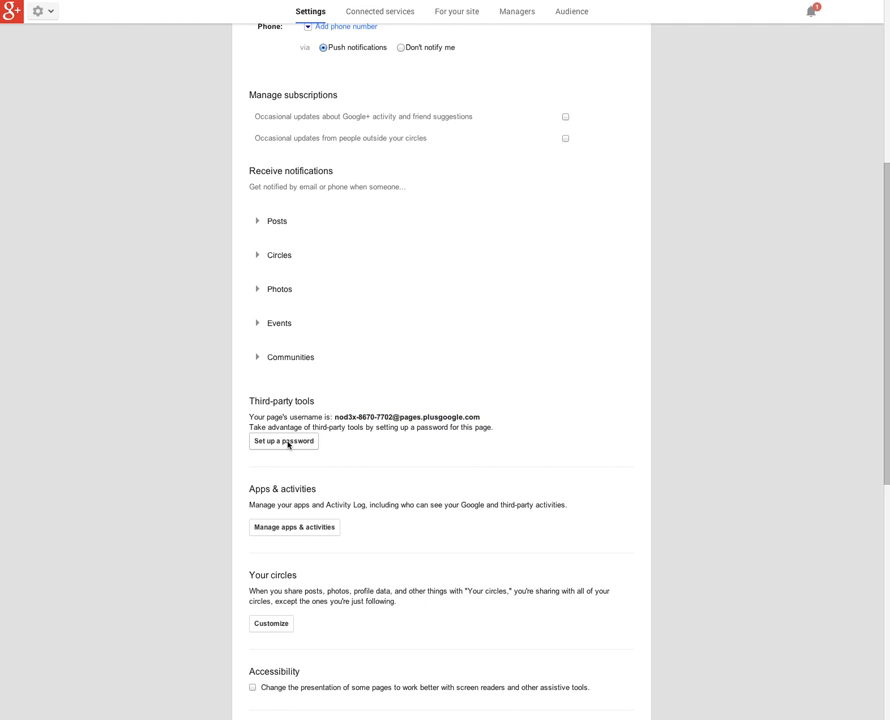
pyautogui.moveTo(506, 434)
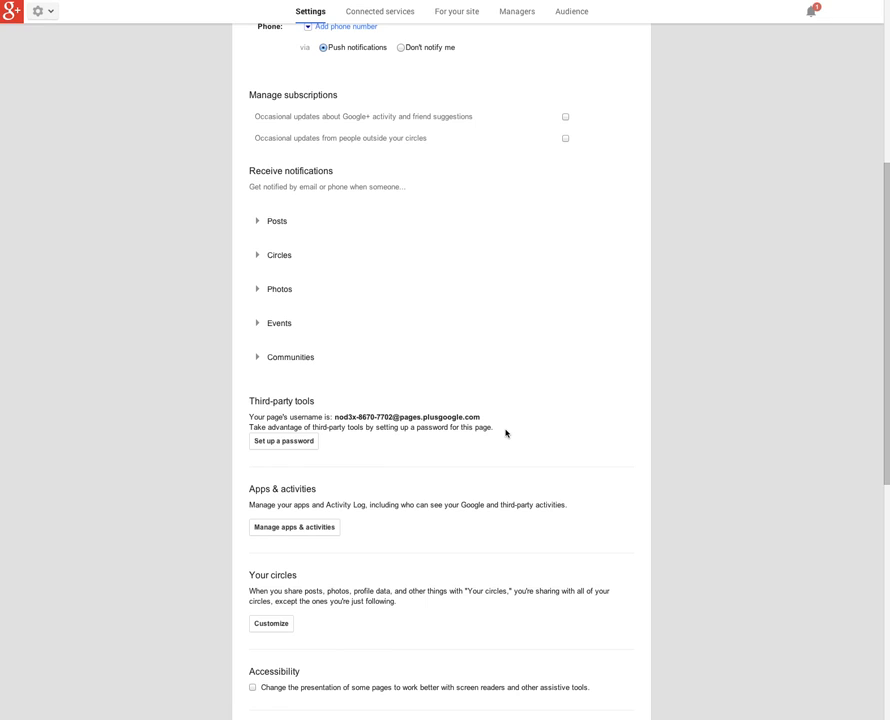
# Scroll up the NOD3x dashboard to reveal the Link GooglePlus Pages option
pyautogui.scroll(3)
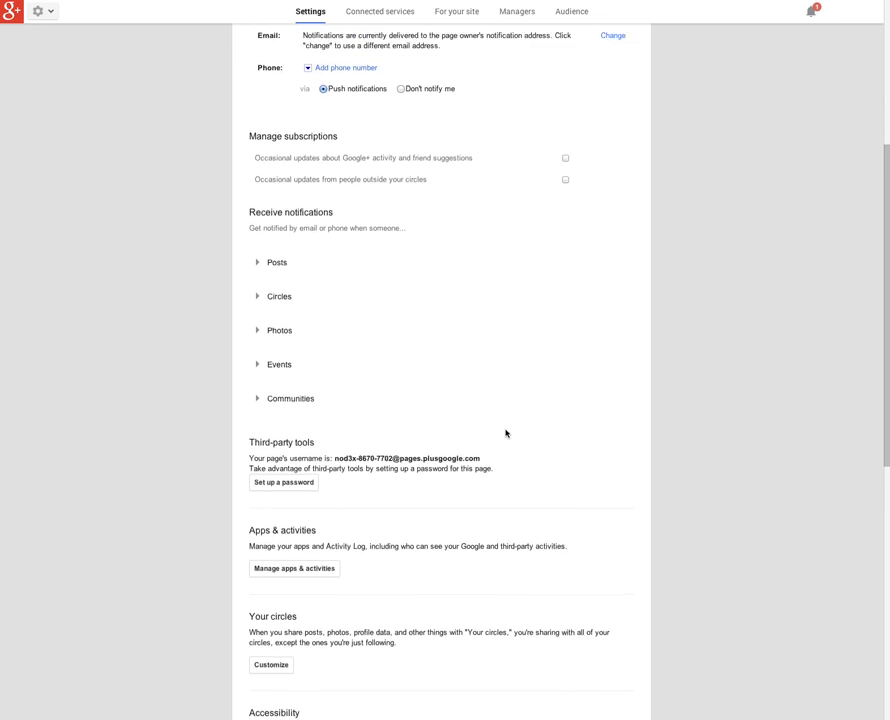
pyautogui.scroll(3)
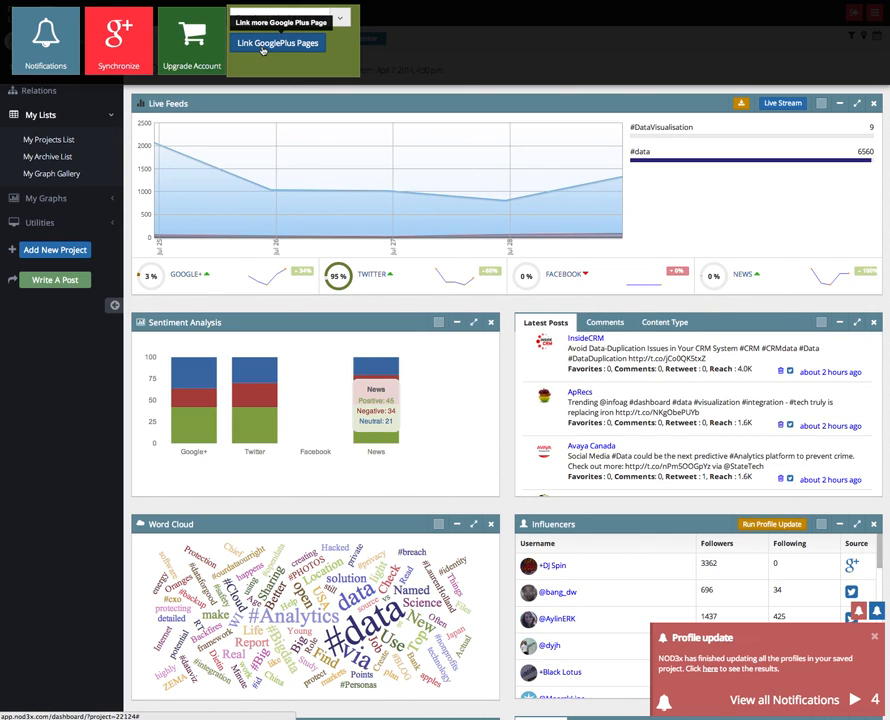
# Start Link GooglePlus Pages and sign in with the digicoms page account
pyautogui.click(277, 42)
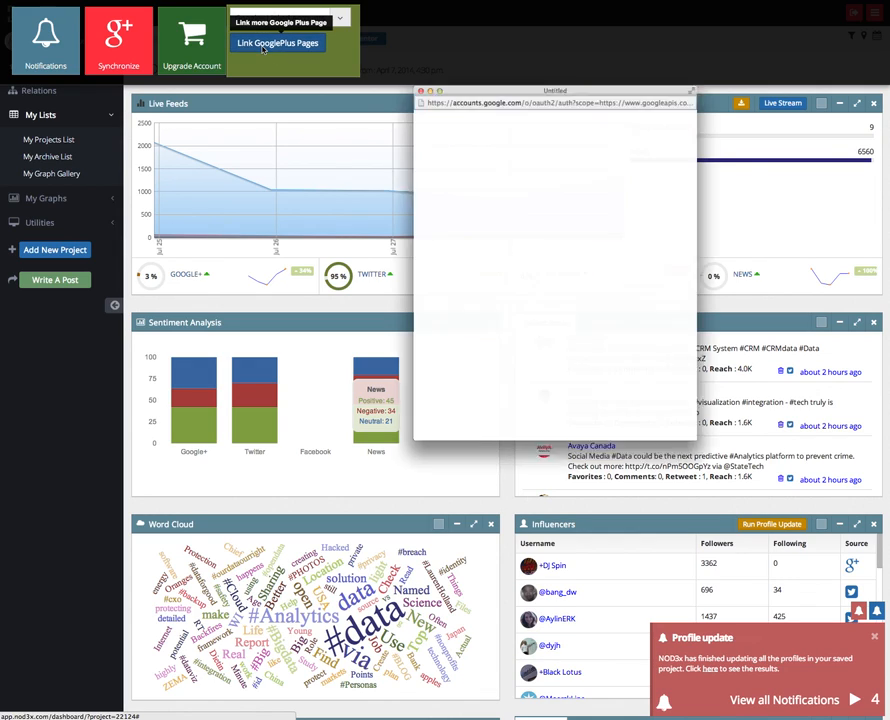
pyautogui.click(277, 42)
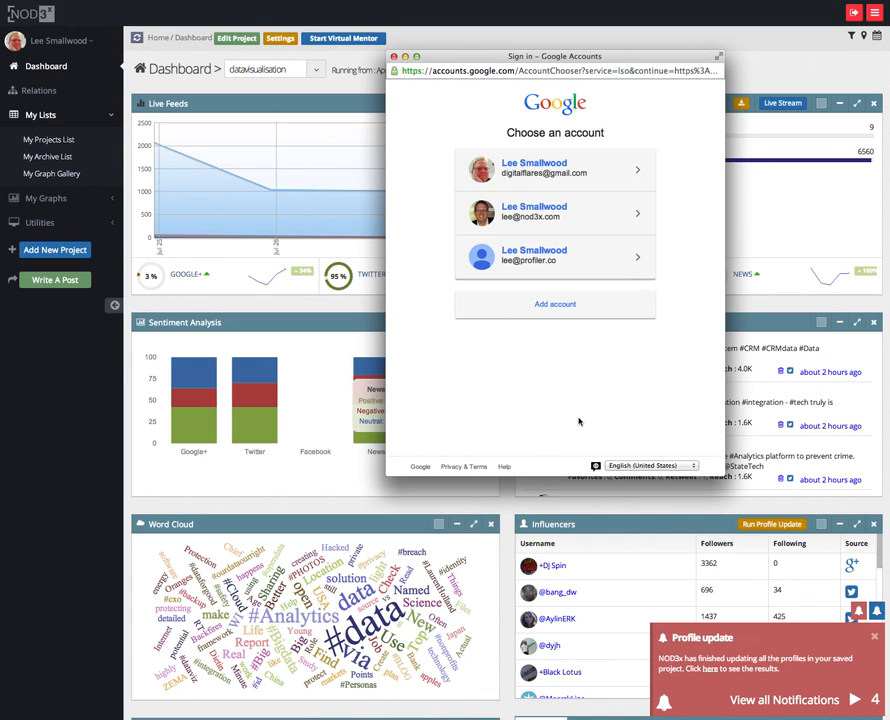
pyautogui.moveTo(555, 304)
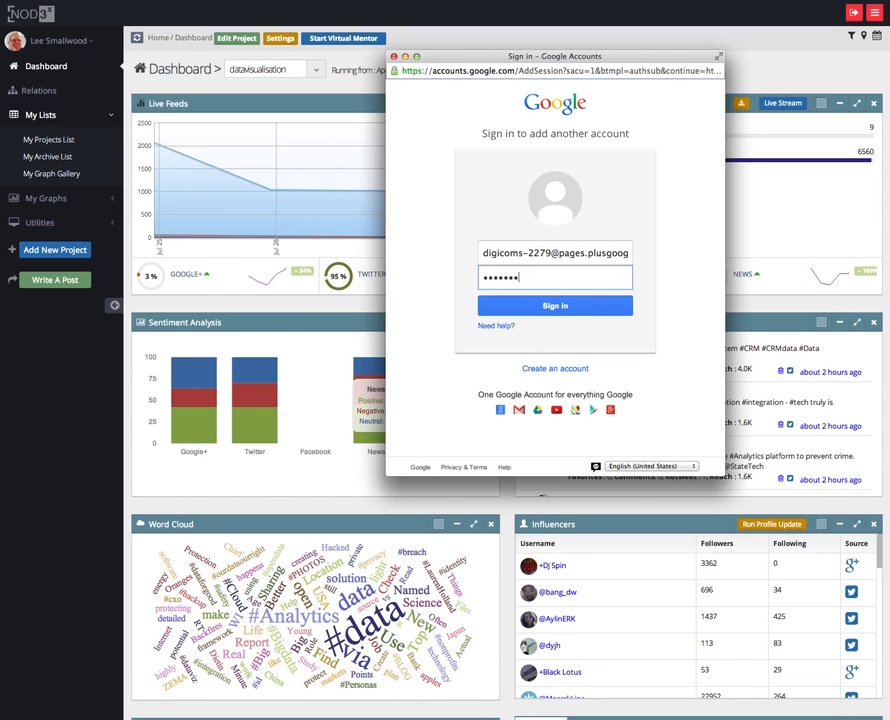
pyautogui.click(555, 305)
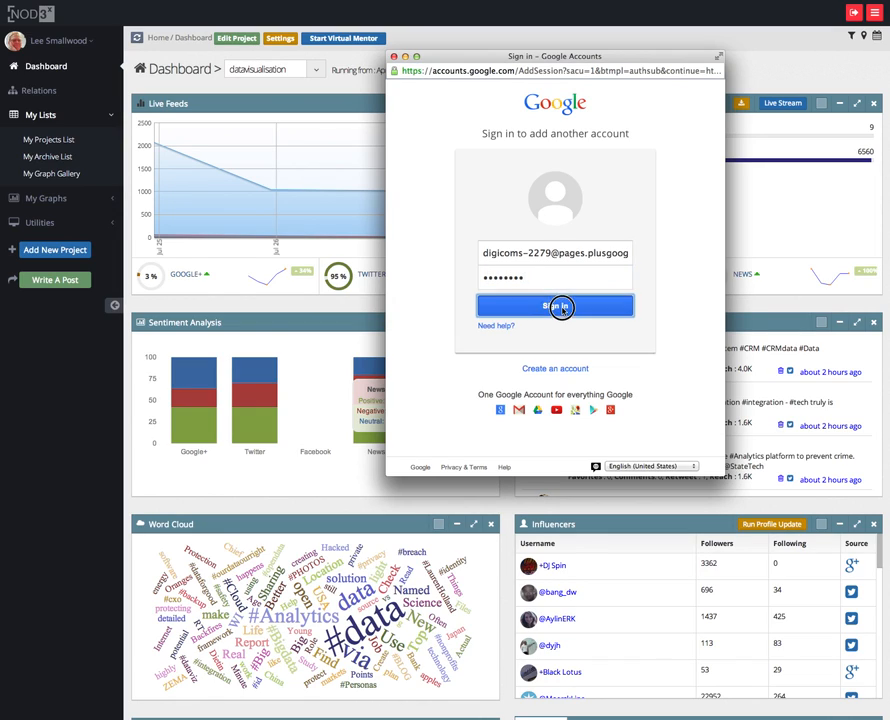
pyautogui.click(554, 305)
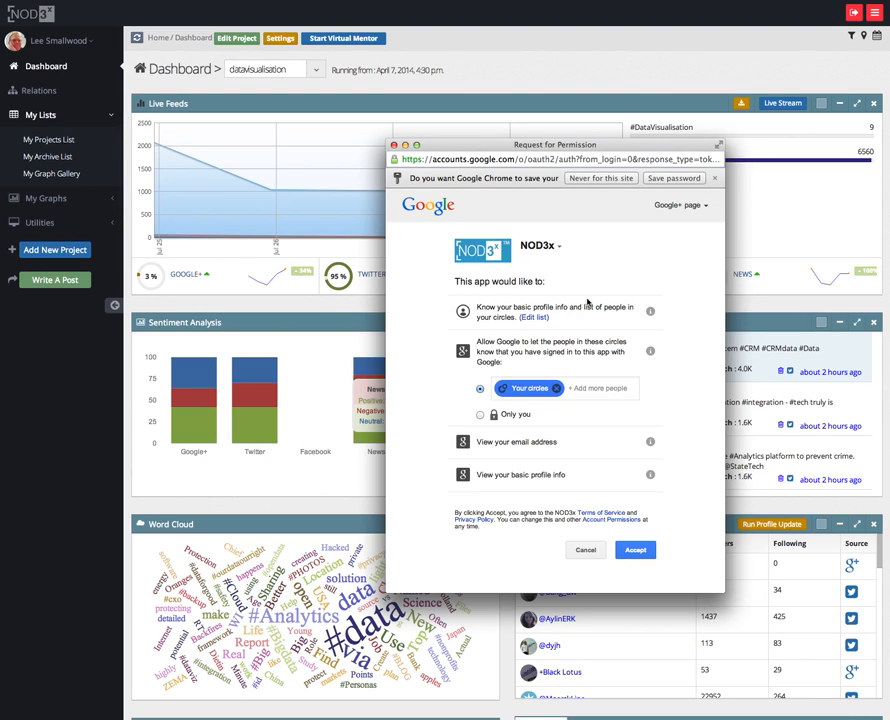
pyautogui.moveTo(530, 388)
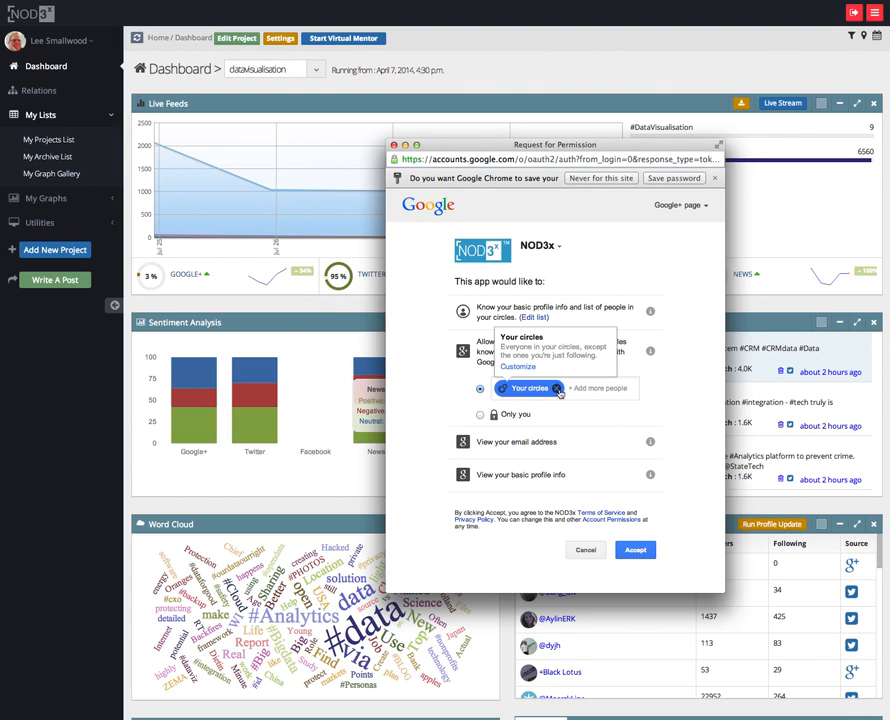
pyautogui.moveTo(583, 402)
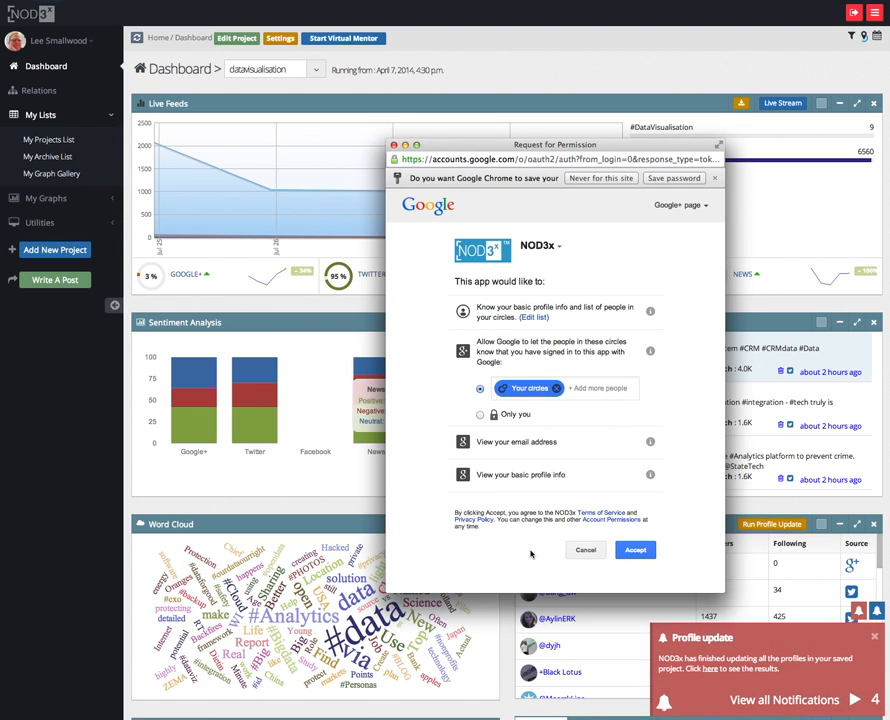
pyautogui.moveTo(663, 569)
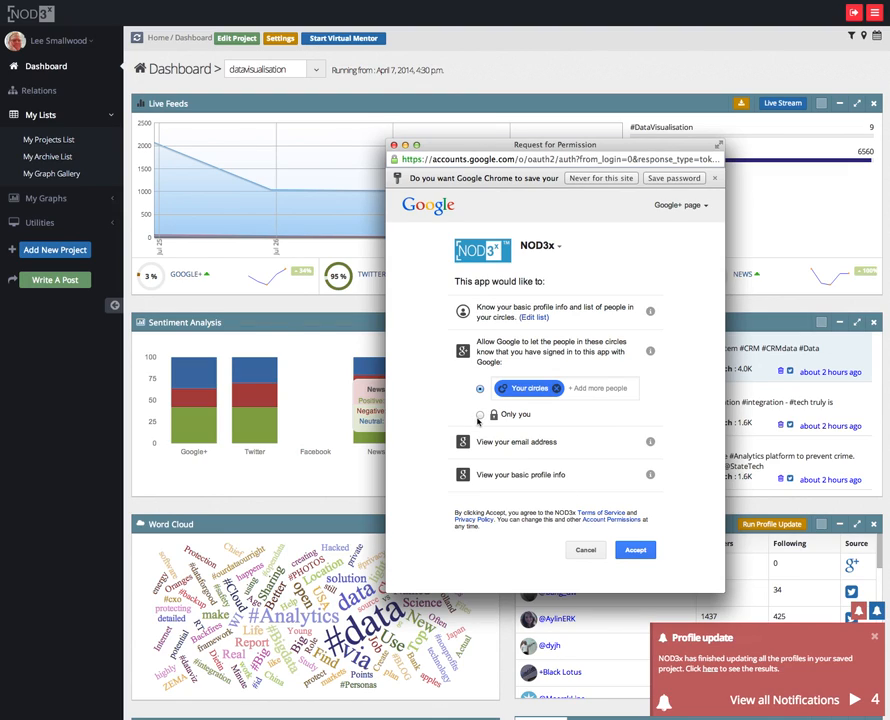
# Toggle visibility to Only you and back to Your circles, then accept
pyautogui.click(480, 414)
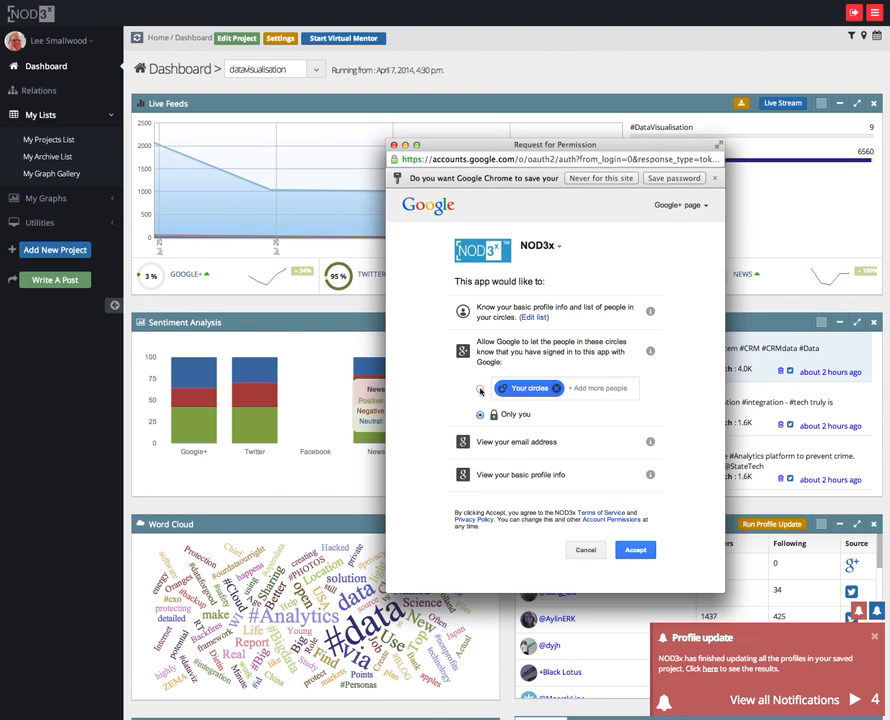
pyautogui.click(635, 550)
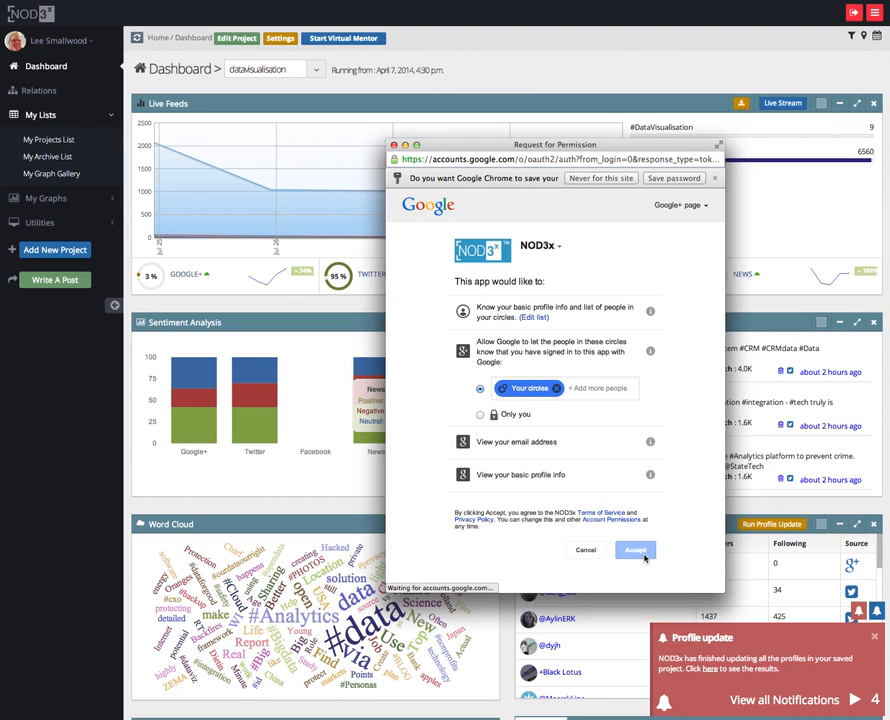
pyautogui.click(635, 549)
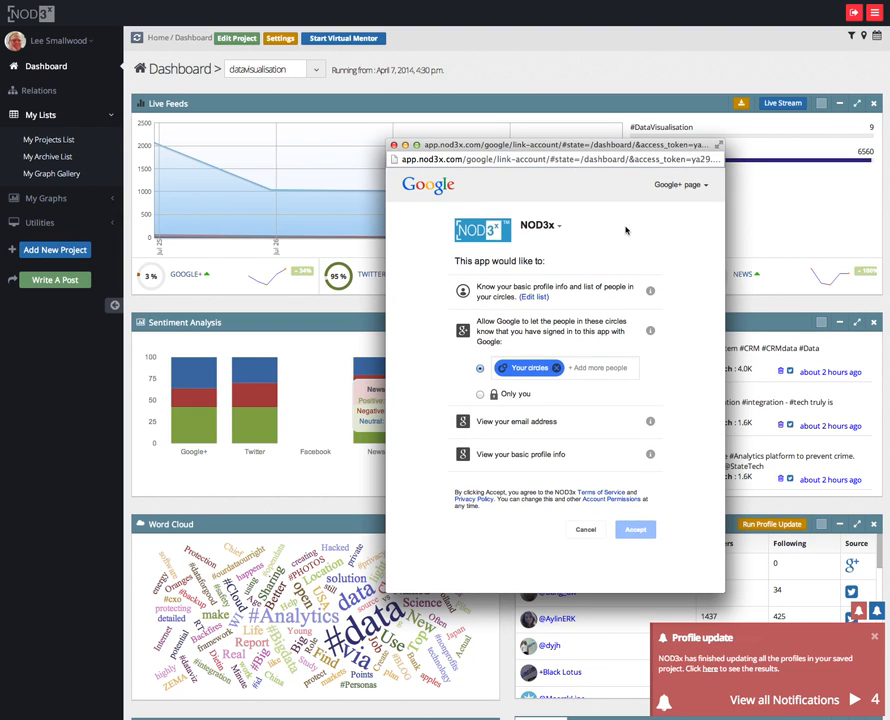
pyautogui.click(636, 529)
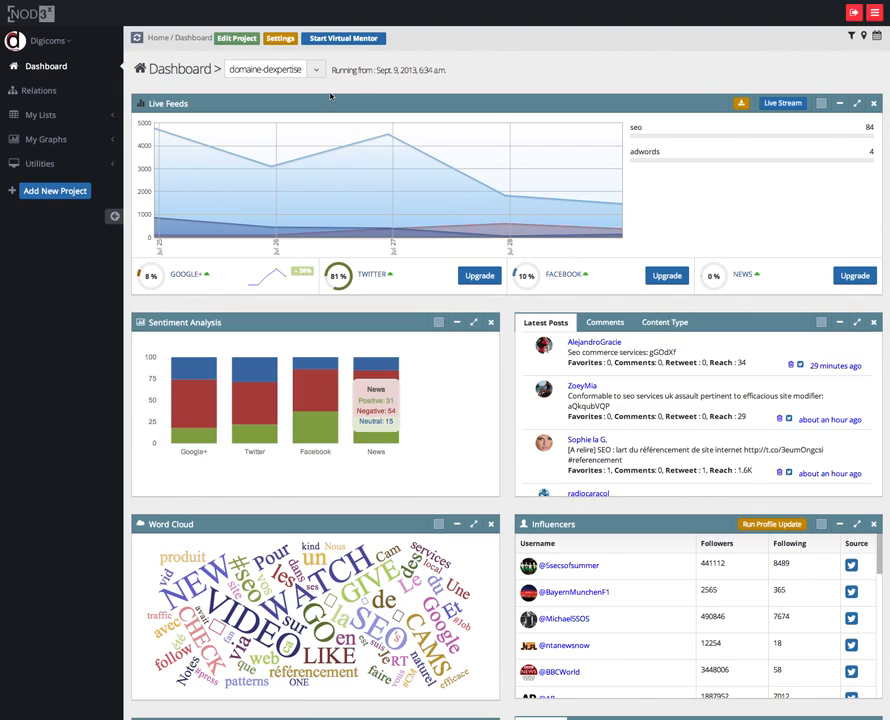
pyautogui.moveTo(184, 90)
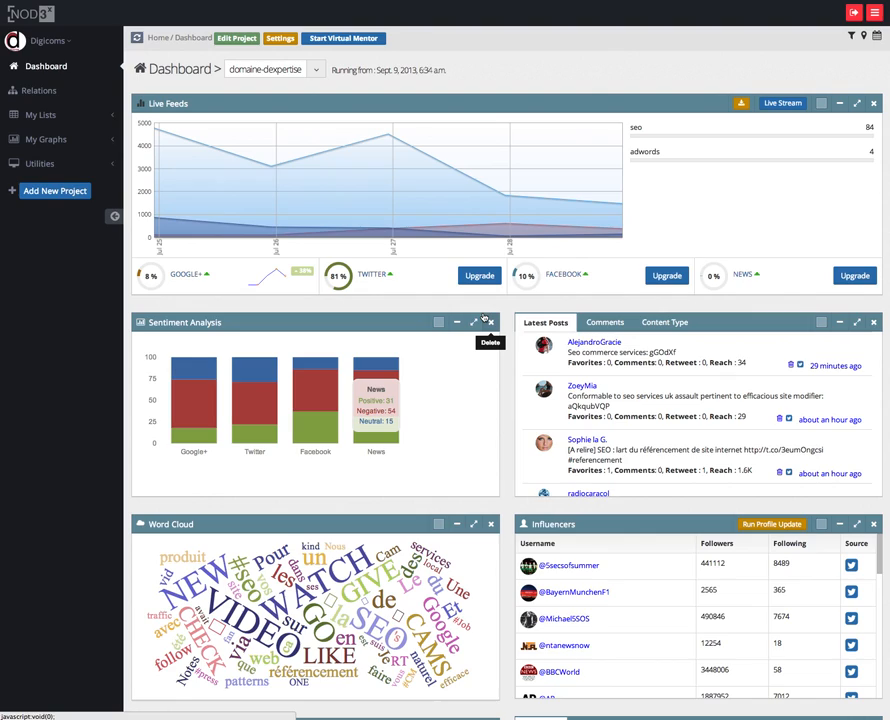
pyautogui.moveTo(555, 89)
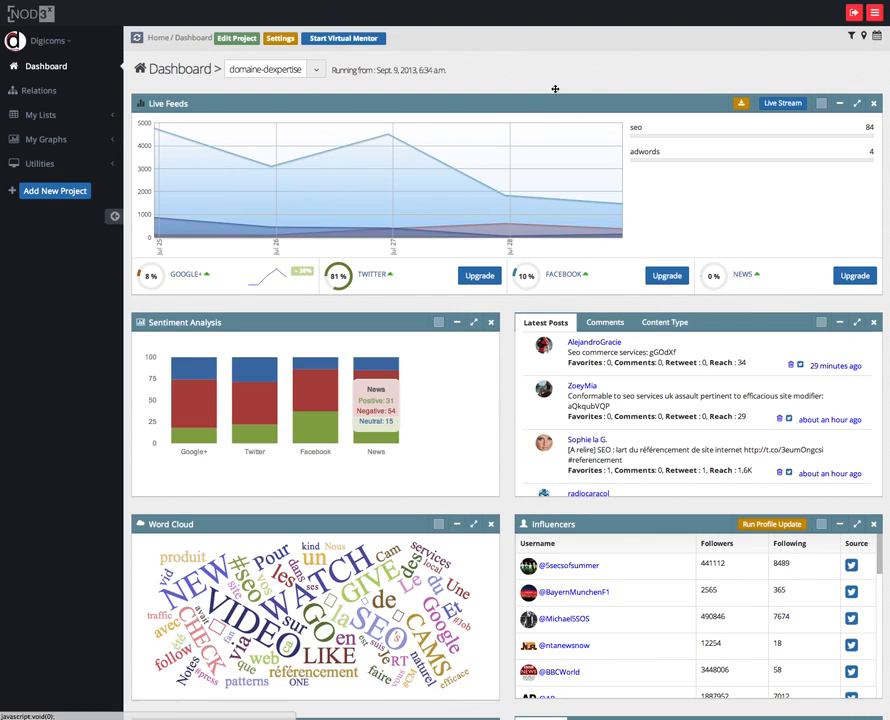
pyautogui.moveTo(555, 71)
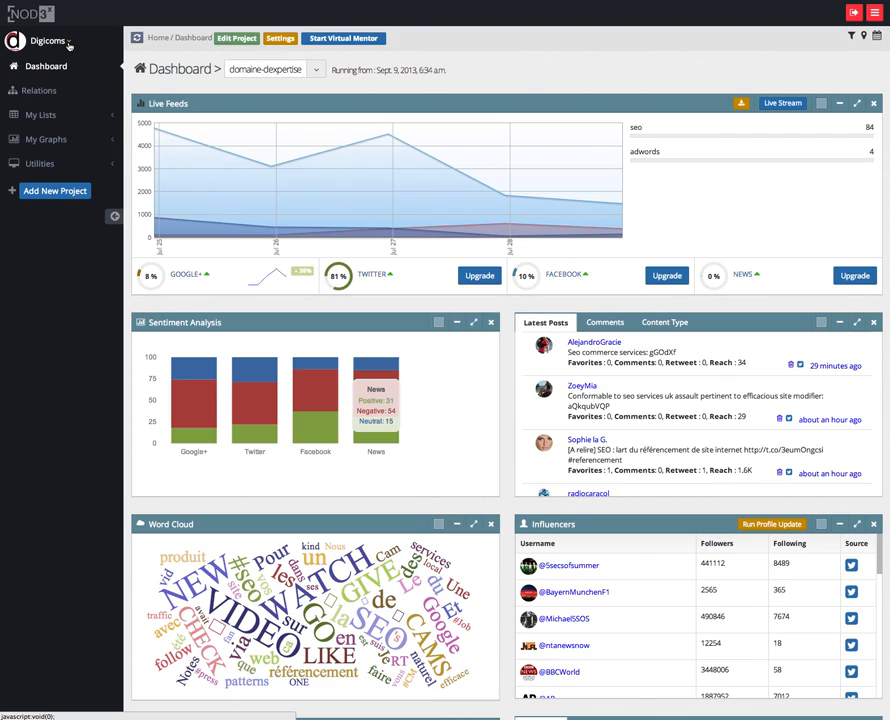
# Choose the linked personal account Lee and pick the matching Google account
pyautogui.click(30, 13)
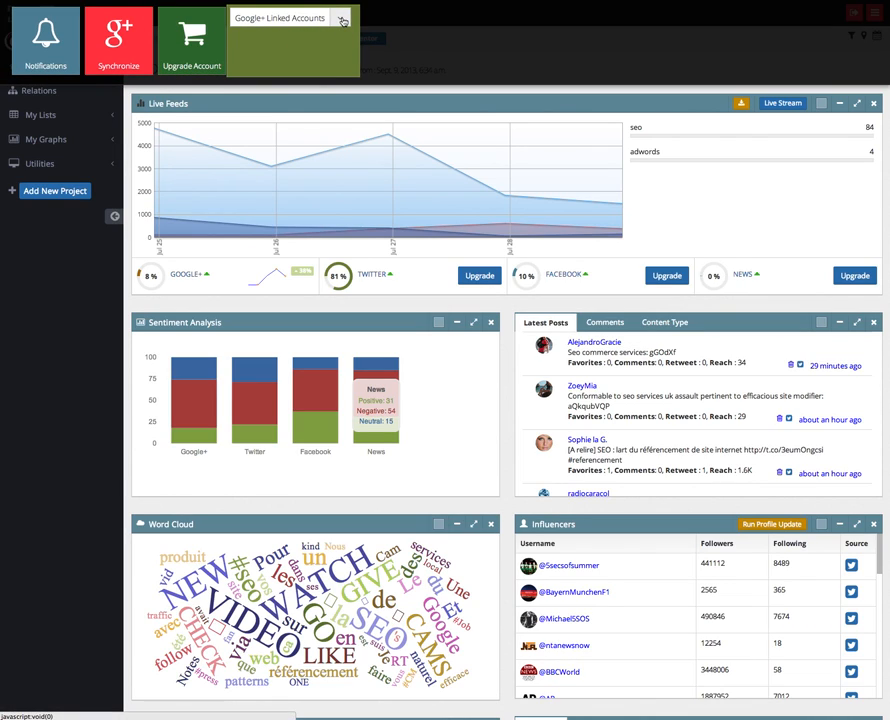
pyautogui.click(336, 19)
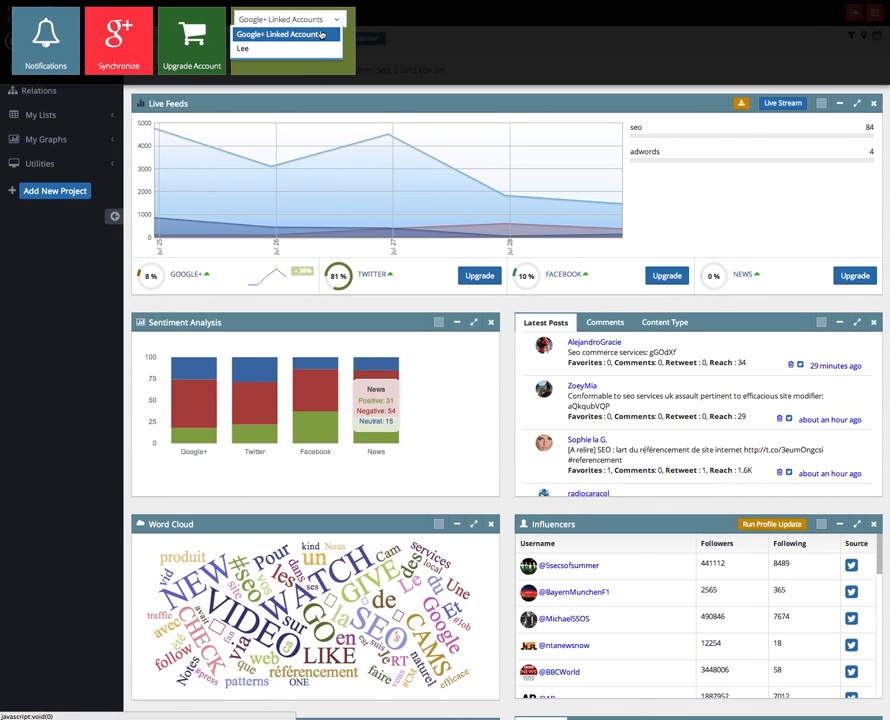
pyautogui.click(242, 48)
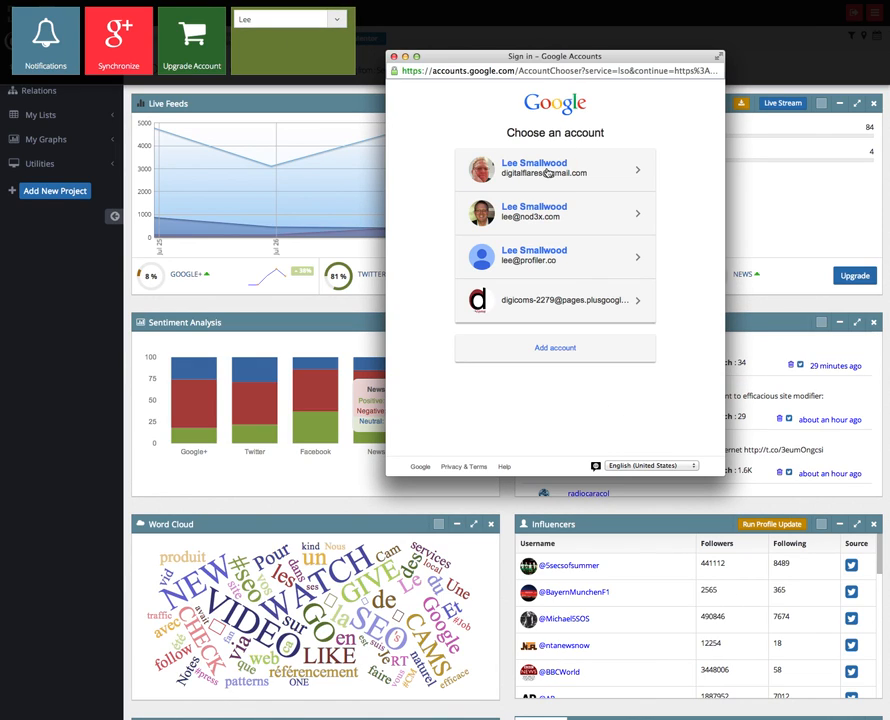
pyautogui.click(554, 168)
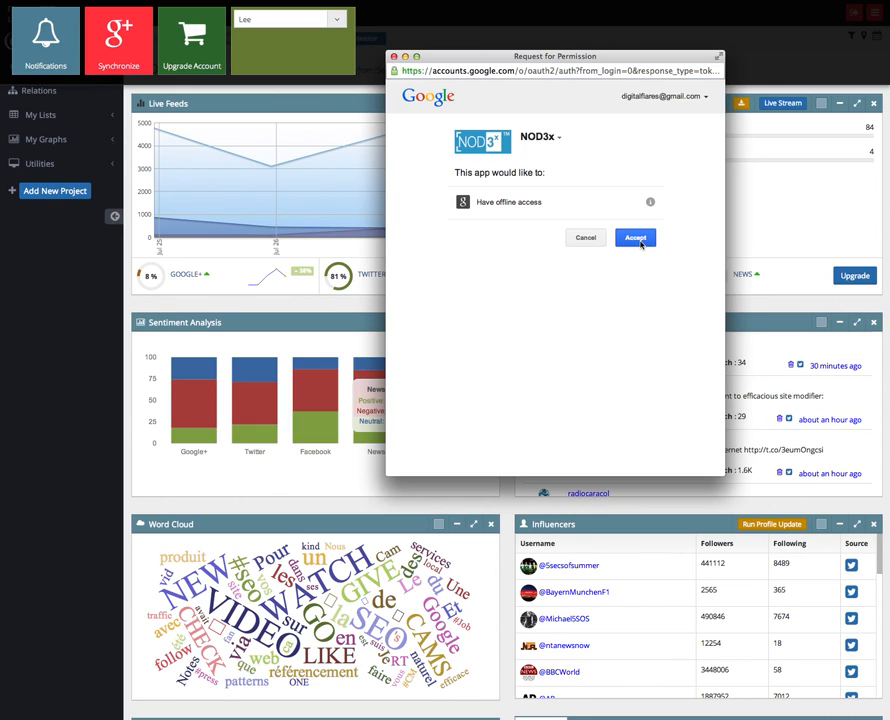
# Accept NOD3x offline access so Lee Smallwood's movies–television dashboard loads
pyautogui.click(635, 238)
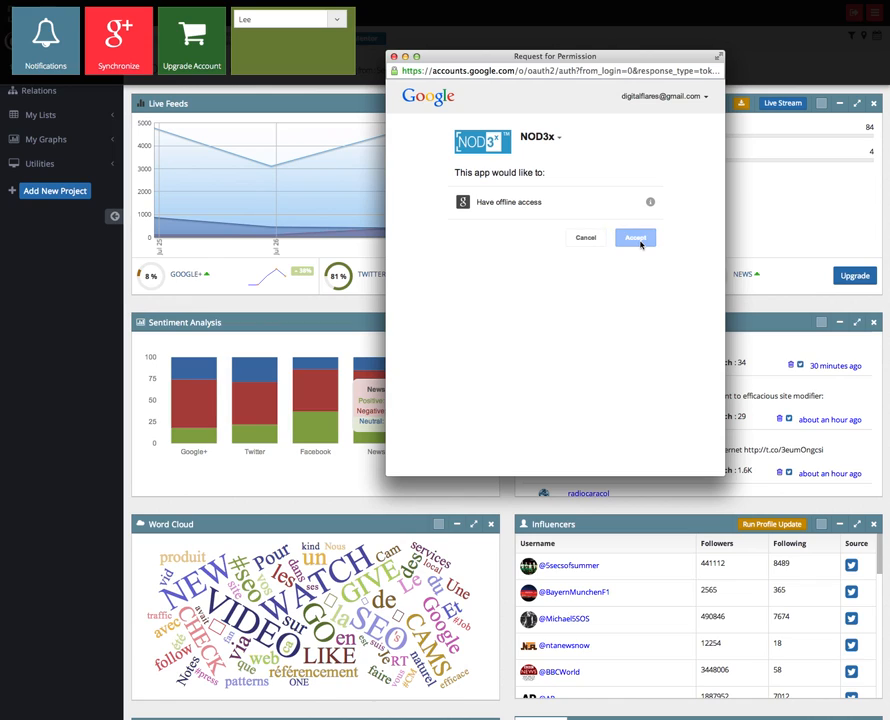
pyautogui.click(635, 237)
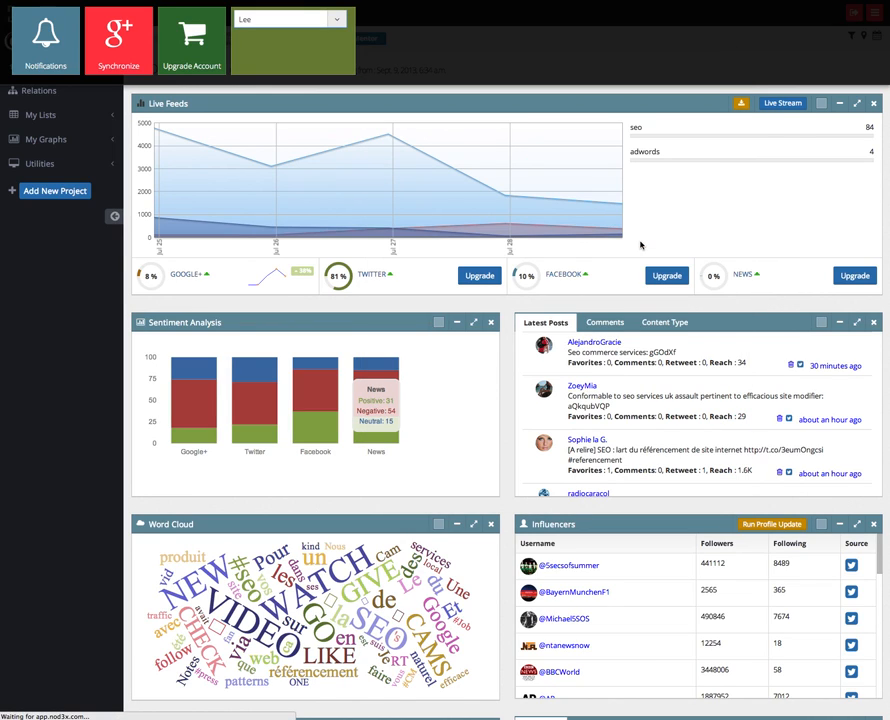
pyautogui.click(290, 18)
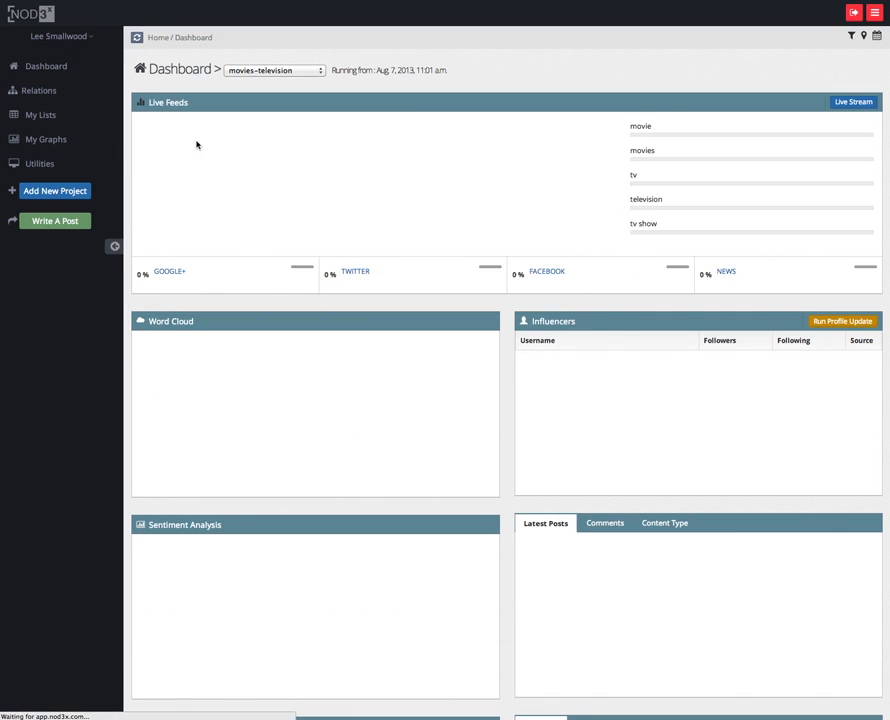